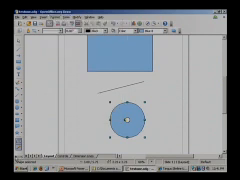
Step: Show the shortcut menu of actions for the circle shape on the slide
{"action": "right_click", "coordinate": [20, 96]}
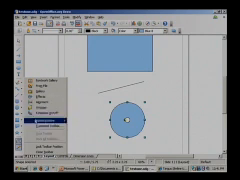